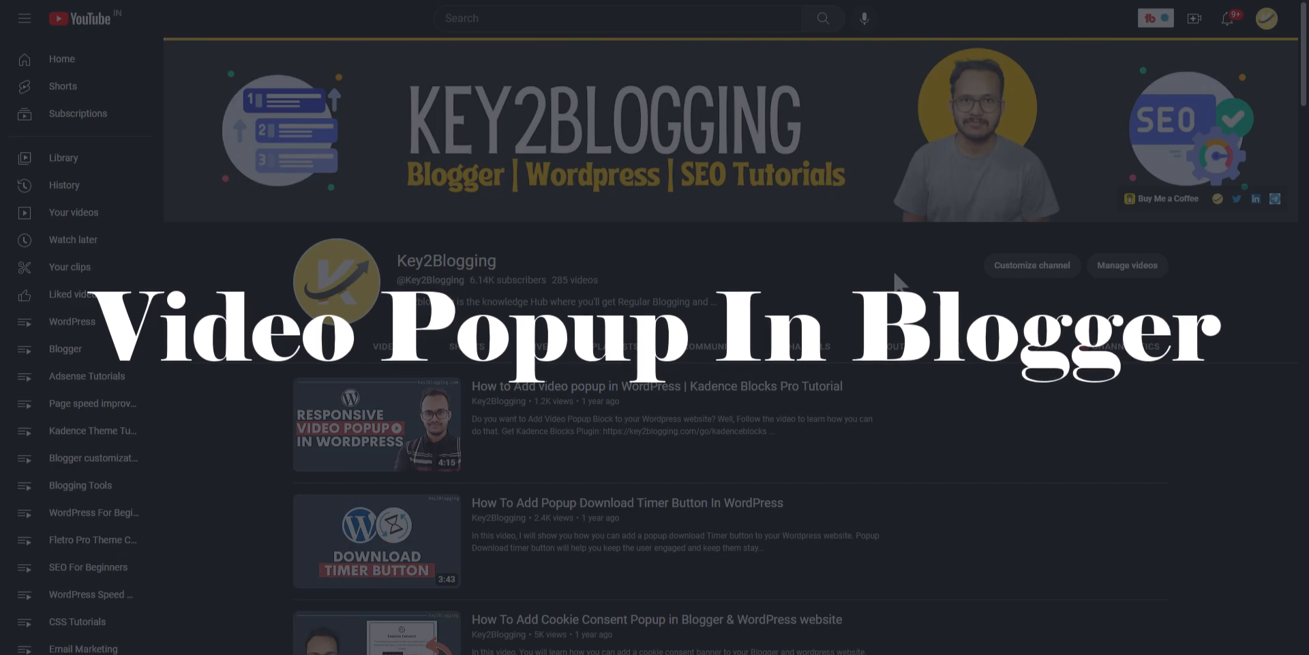
# Preview the demo video in its popup overlay, then close it.
pyautogui.scroll(-3)
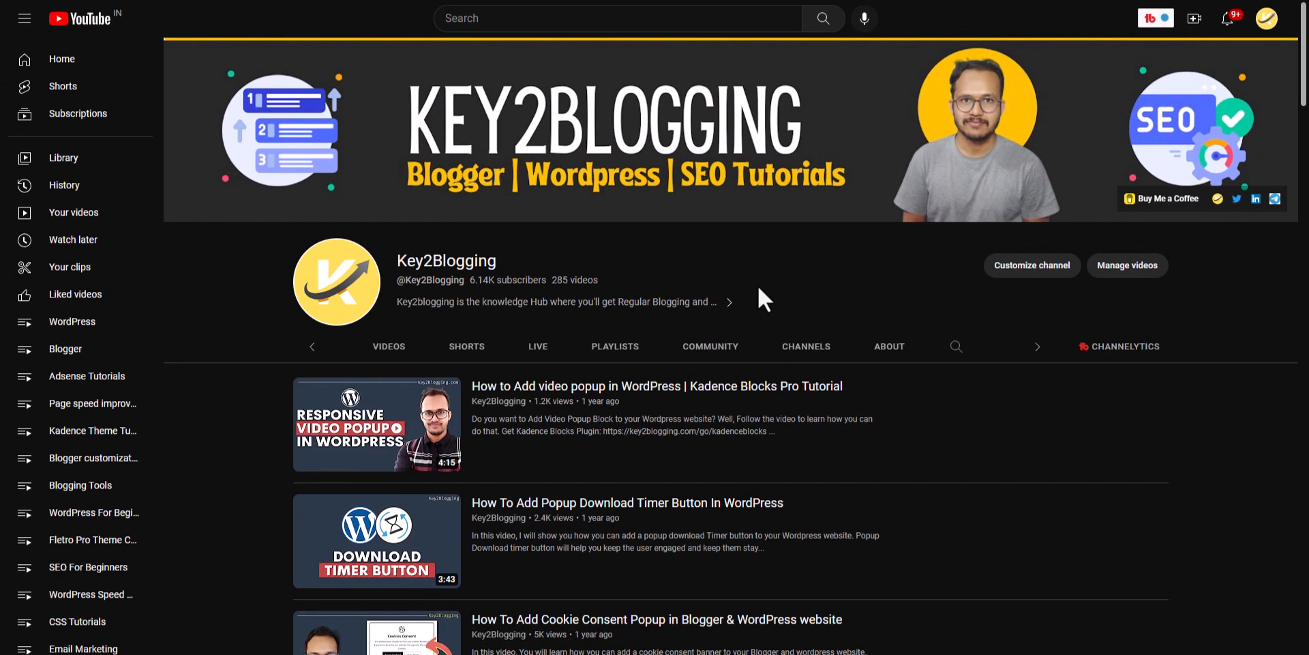
pyautogui.moveTo(783, 294)
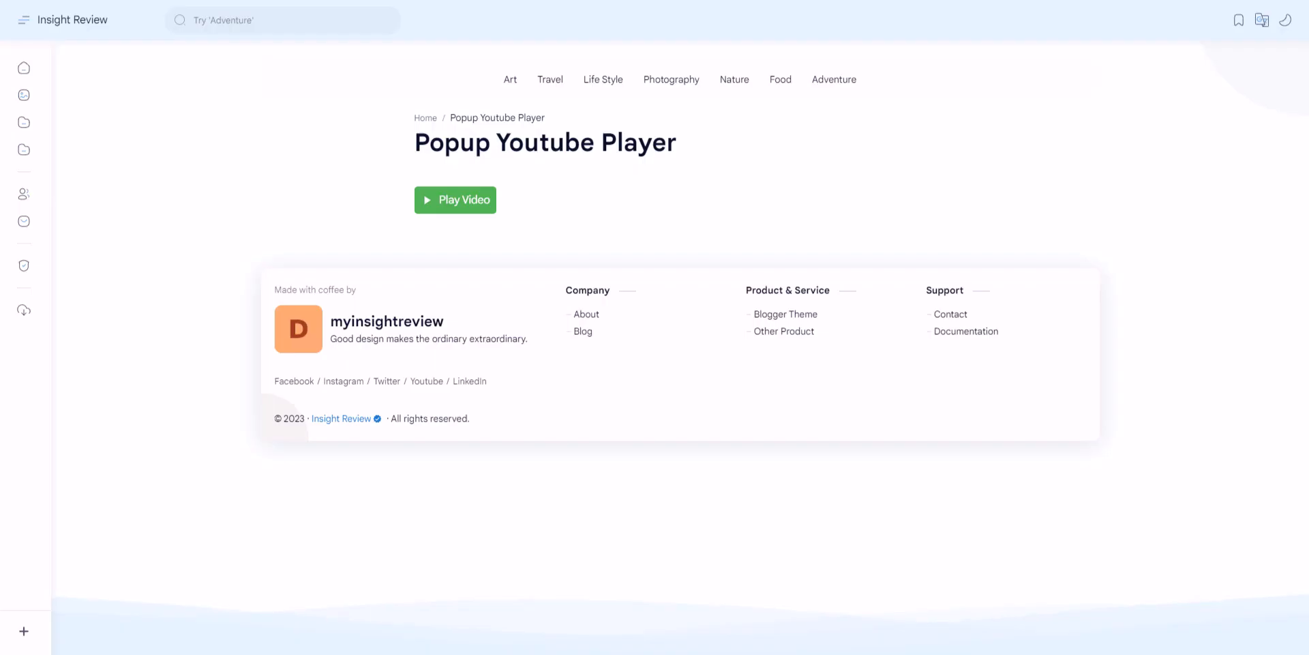
pyautogui.moveTo(500, 211)
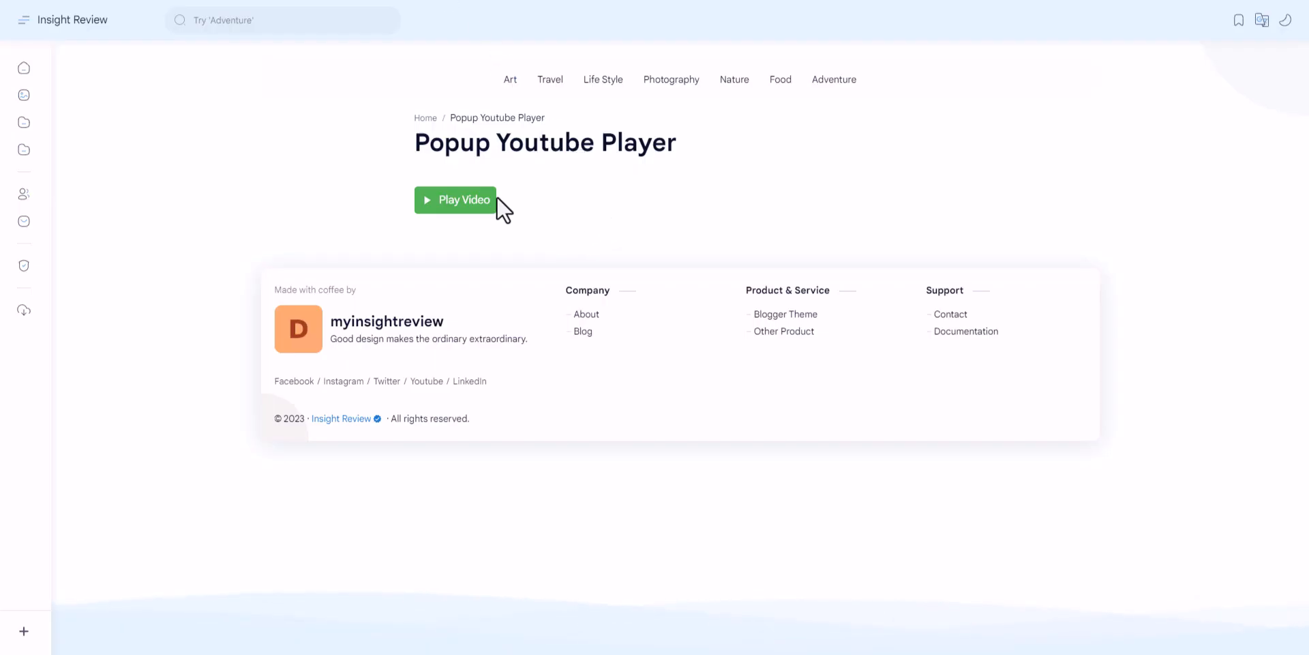
pyautogui.click(457, 200)
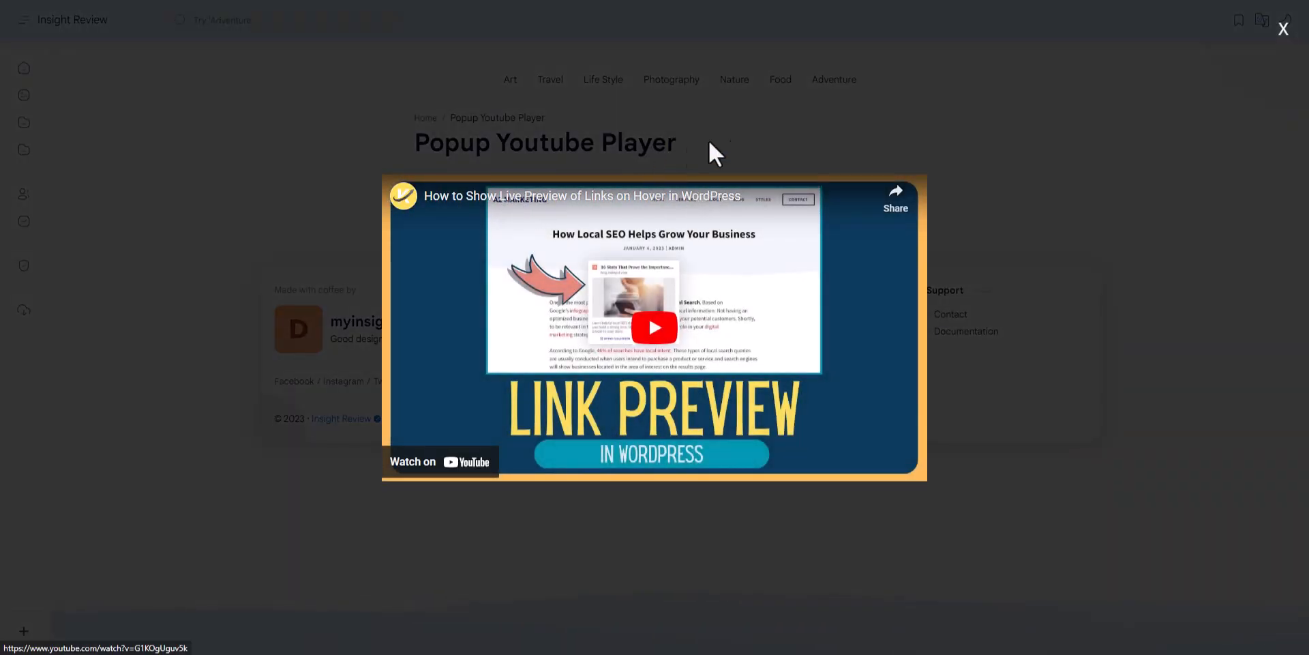
pyautogui.moveTo(718, 330)
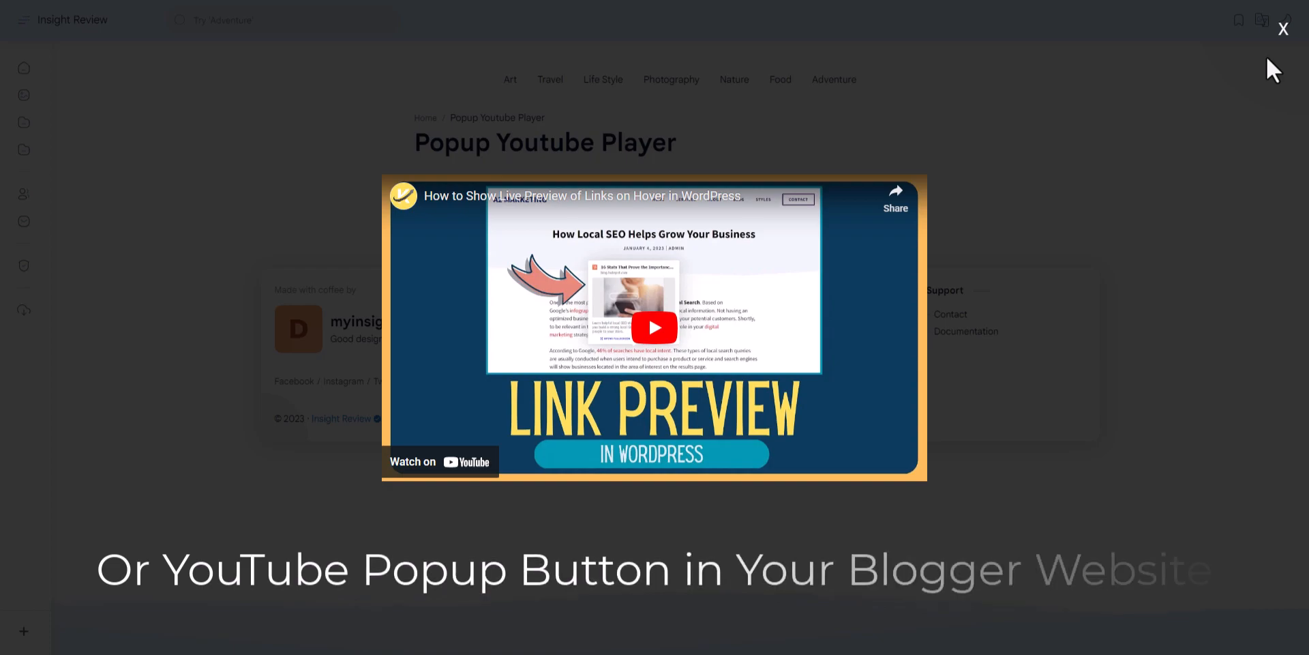
pyautogui.click(1284, 27)
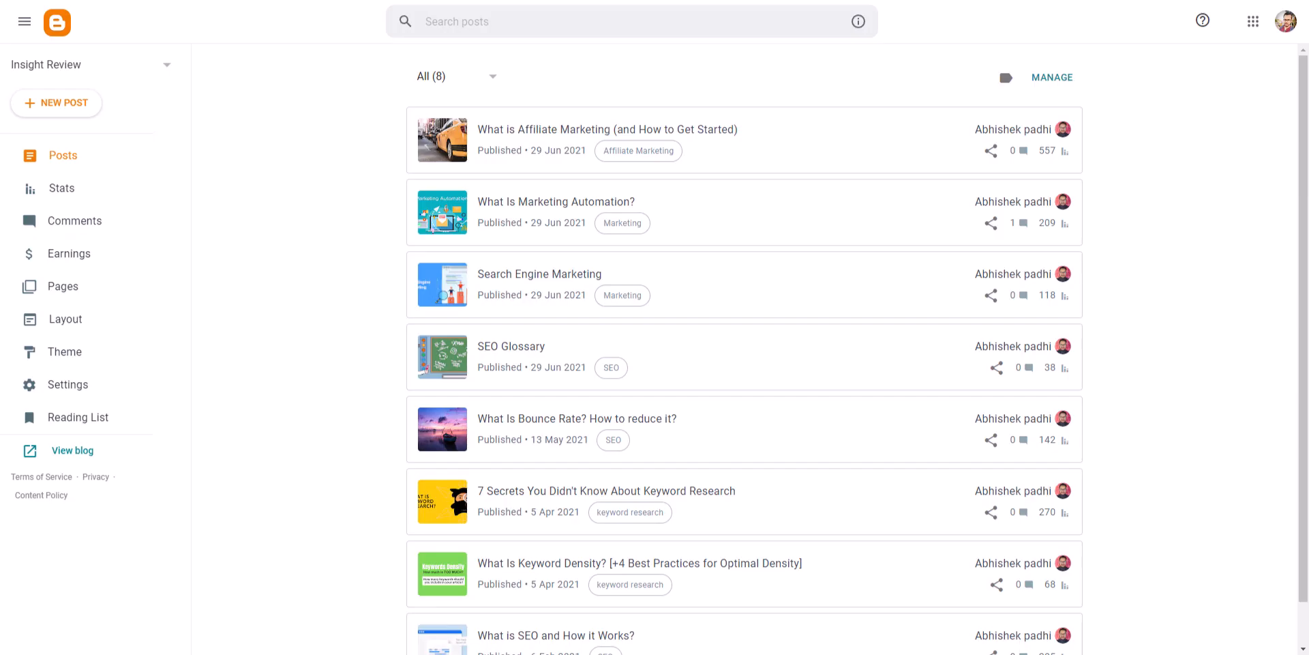
pyautogui.moveTo(150, 127)
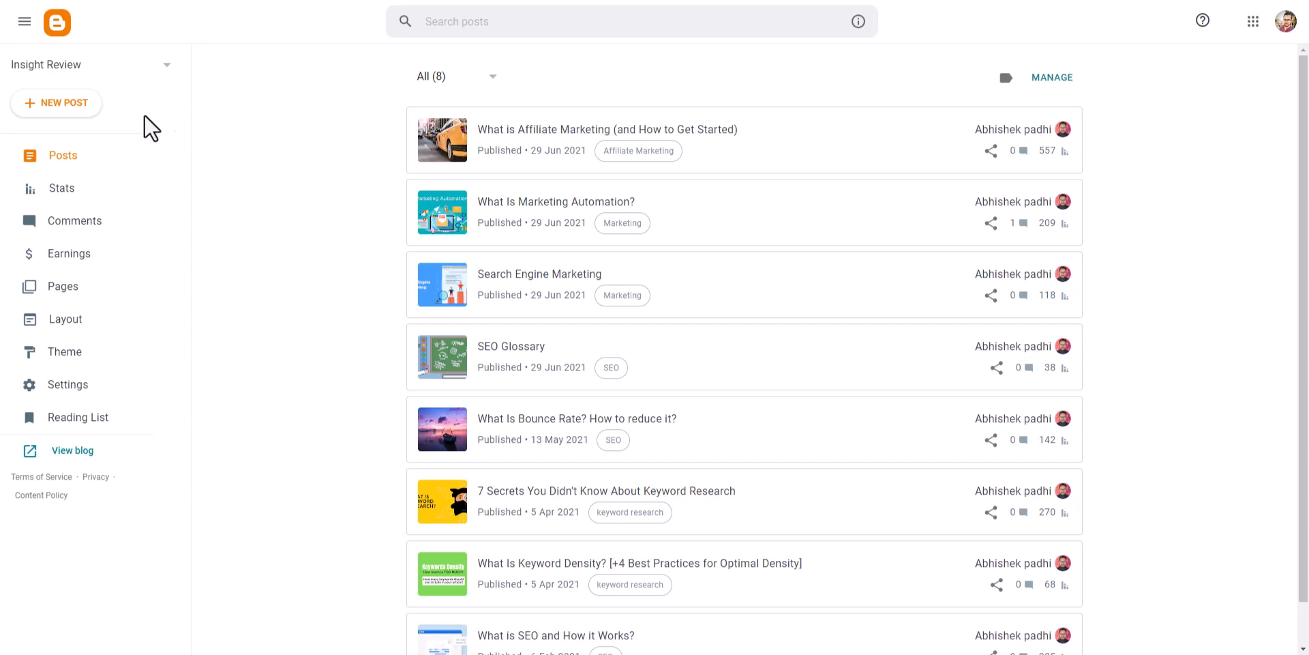
# Start a new post in HTML view and select all of its code.
pyautogui.click(56, 103)
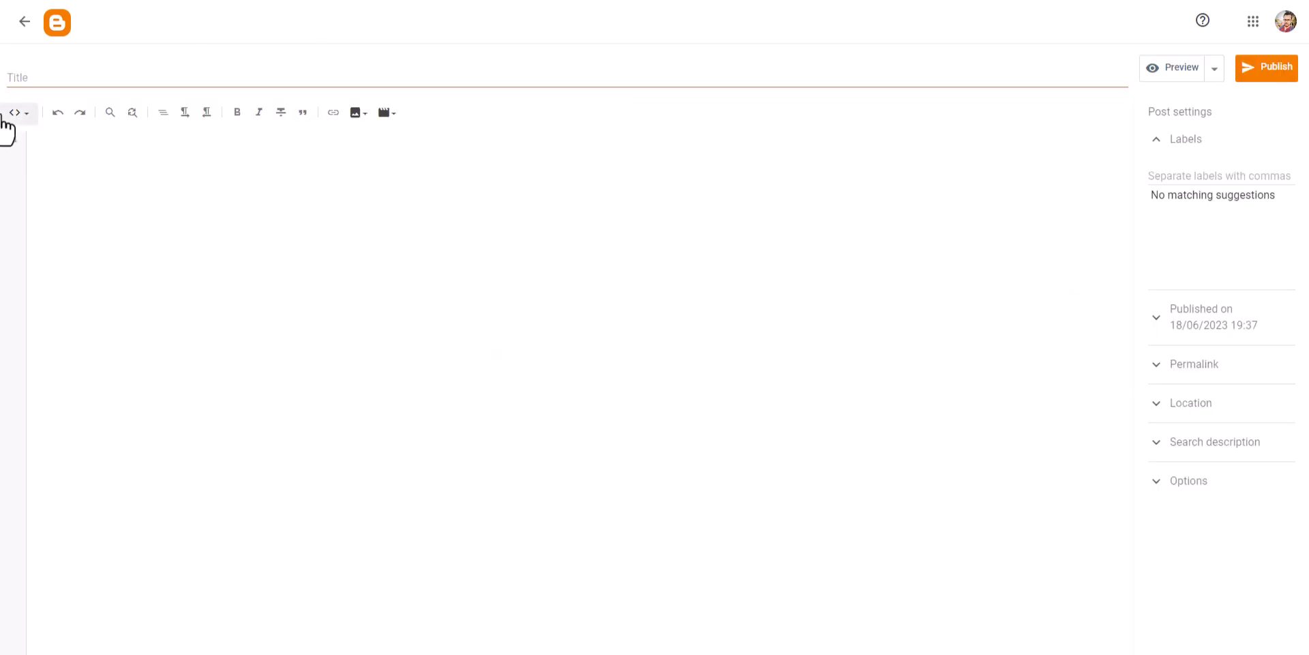
pyautogui.click(16, 112)
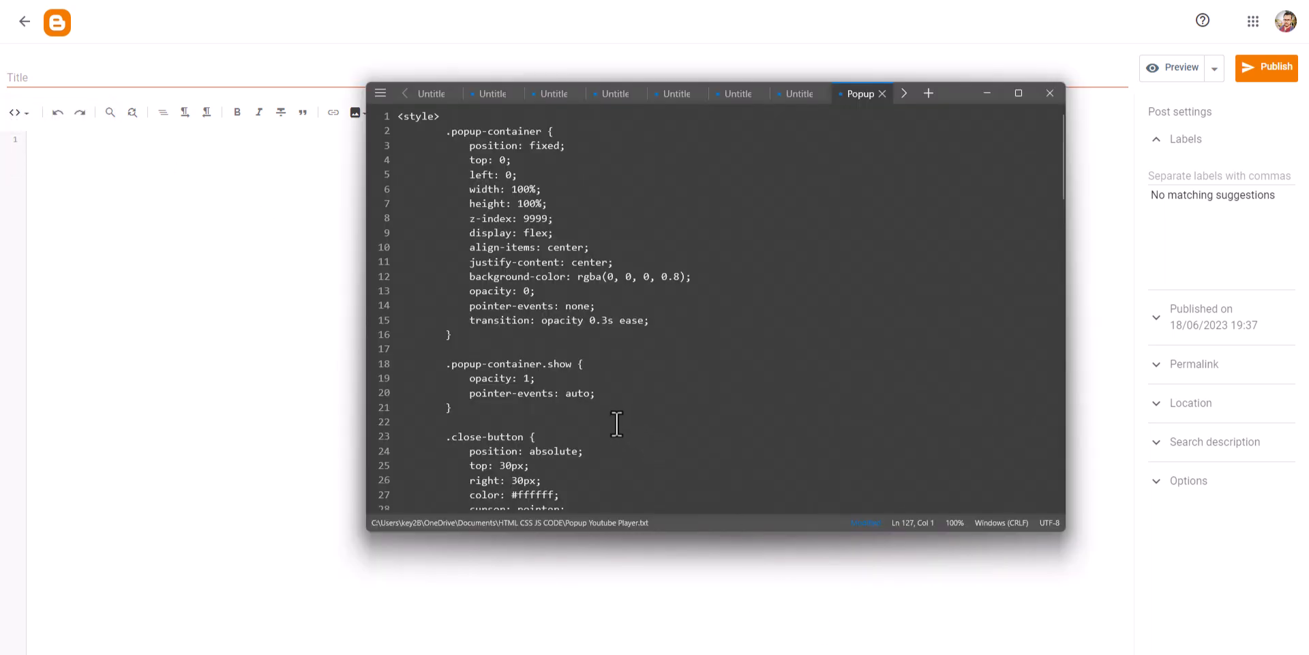
pyautogui.press('ctrl+a')
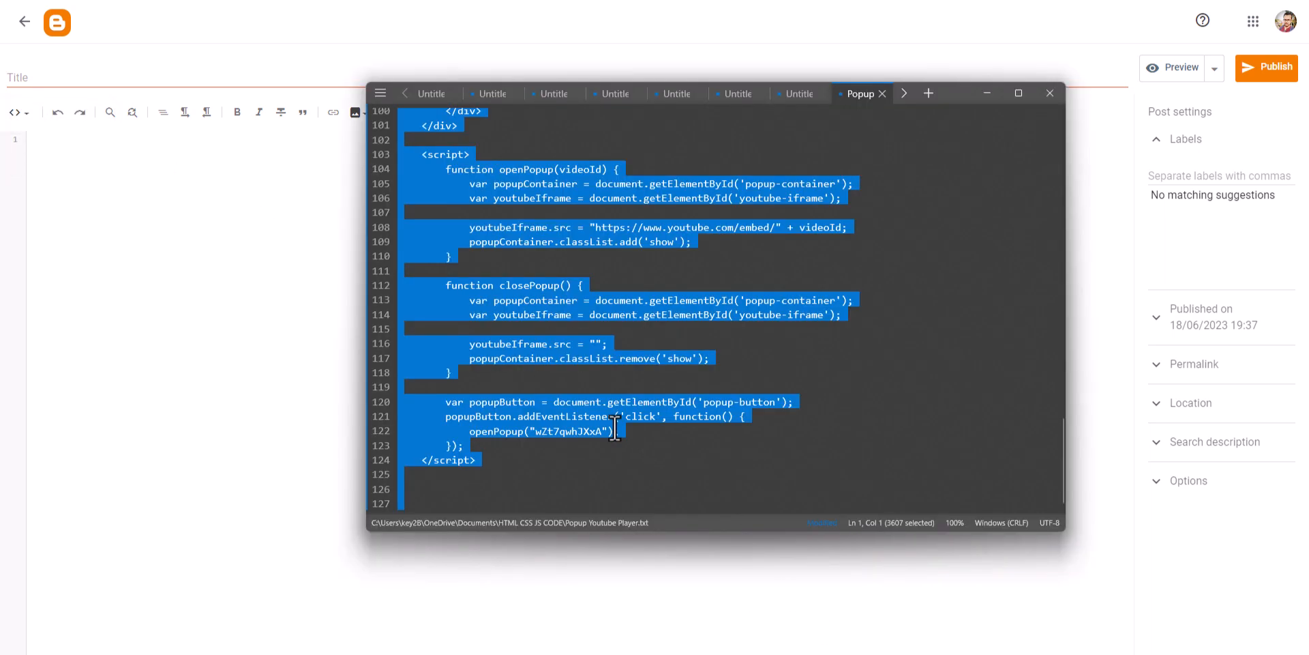
pyautogui.click(1049, 92)
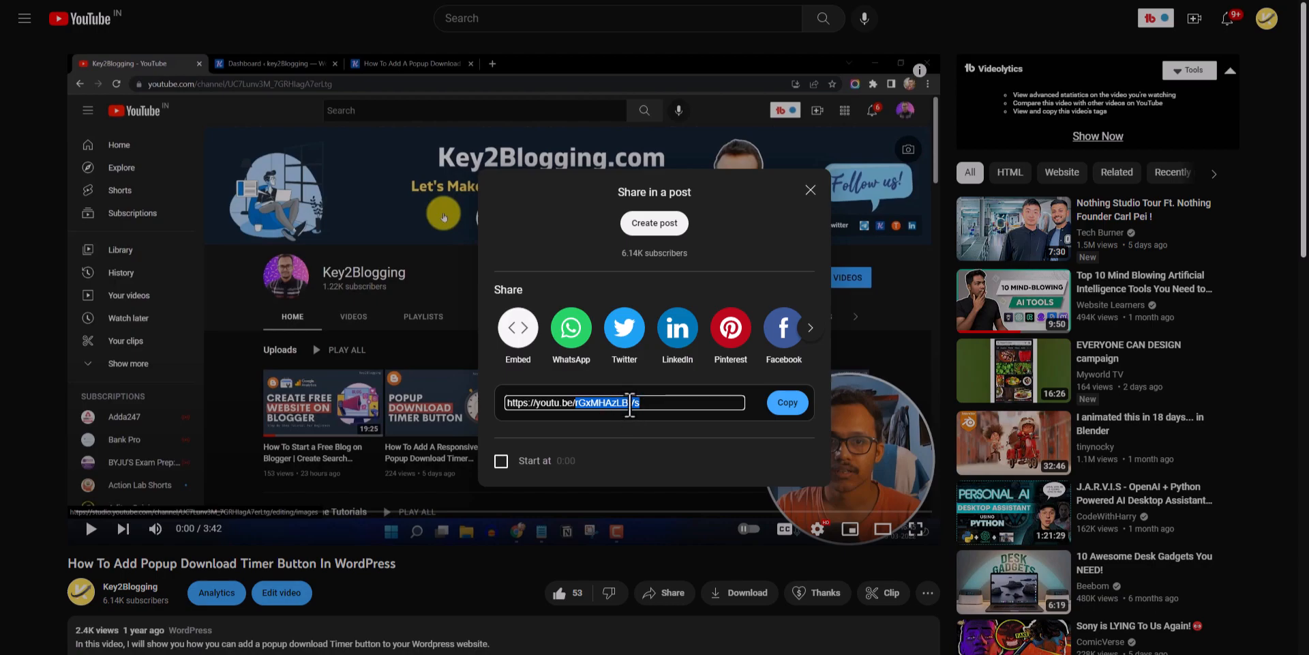
# Select the video ID at the end of the youtu.be share link.
pyautogui.click(785, 402)
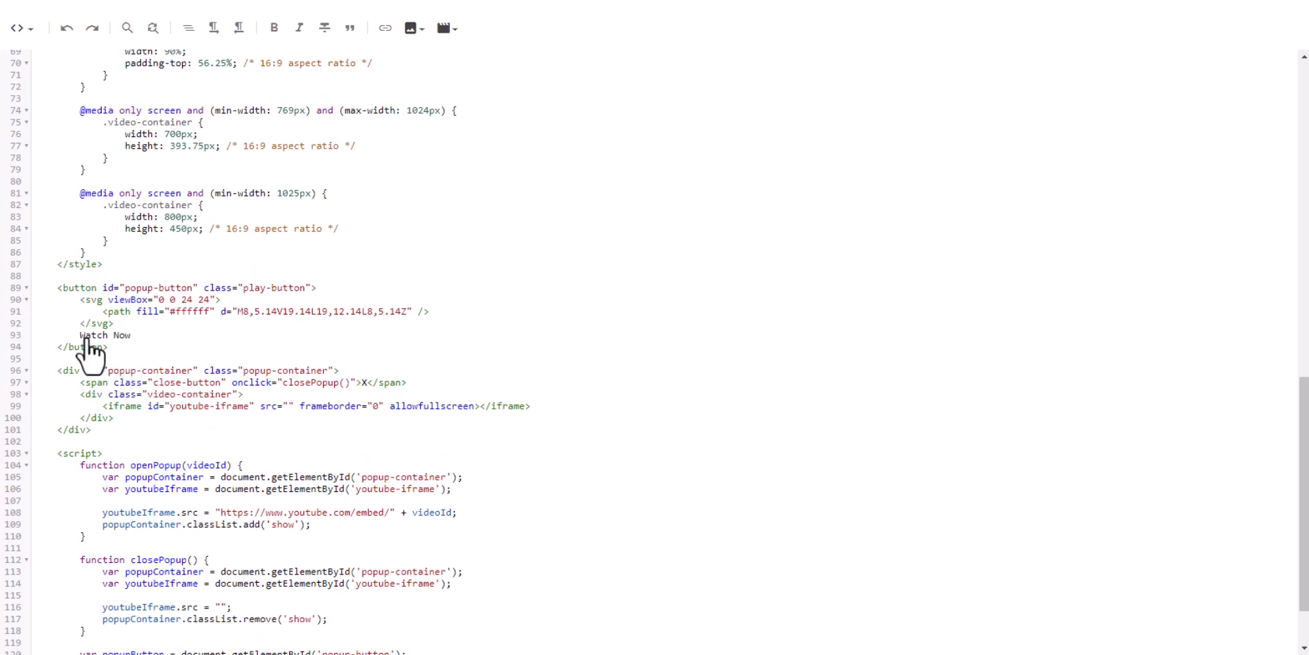
# Relabel the button from 'Watch Now' to 'Watch This video Tutorial' and publish the post.
pyautogui.doubleClick(103, 334)
pyautogui.write('T')
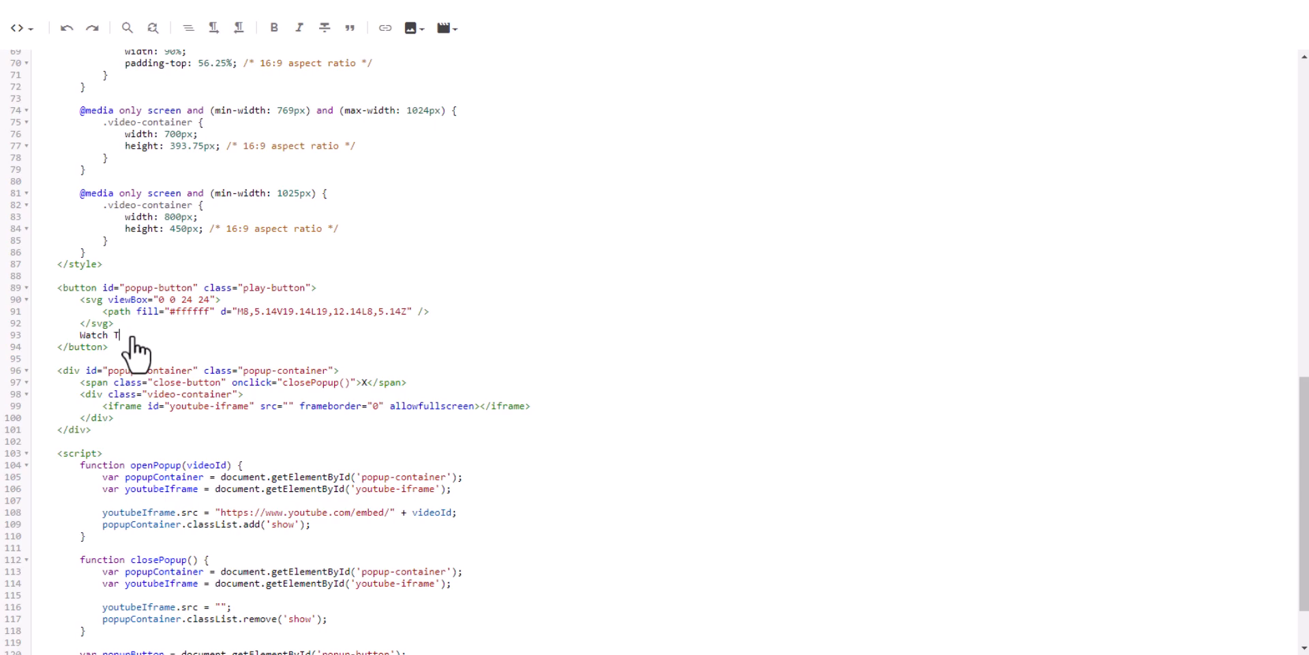
pyautogui.write('his video T')
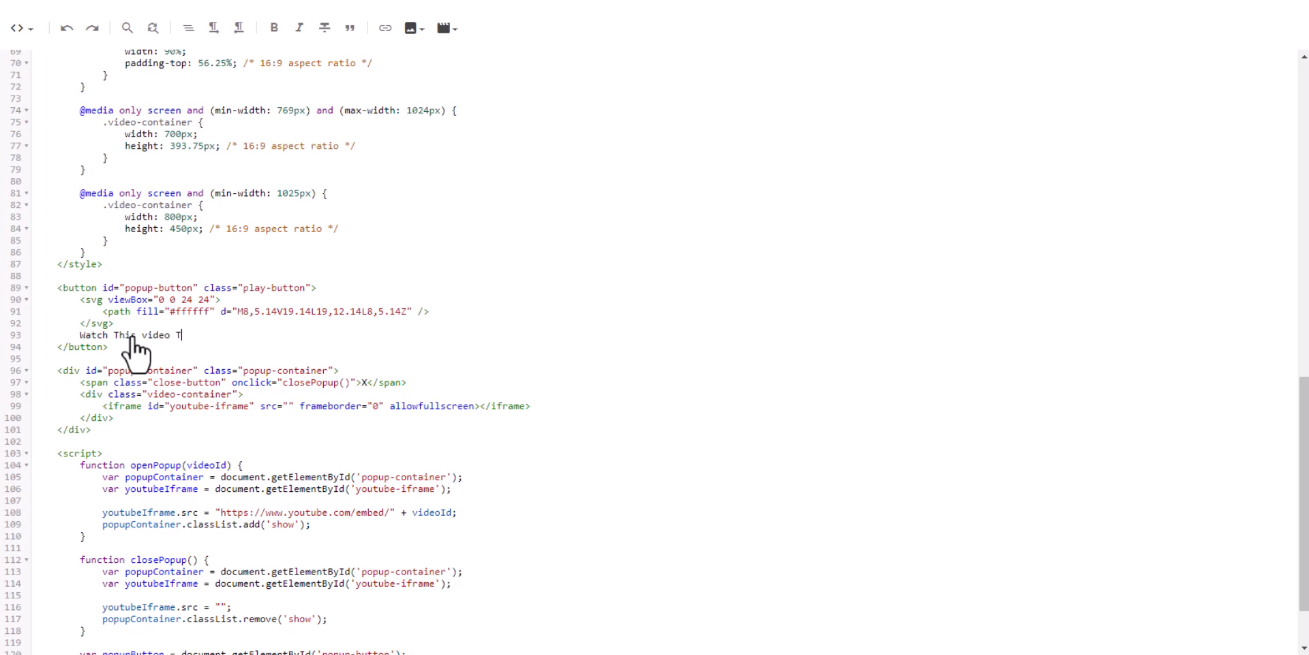
pyautogui.write('utorial')
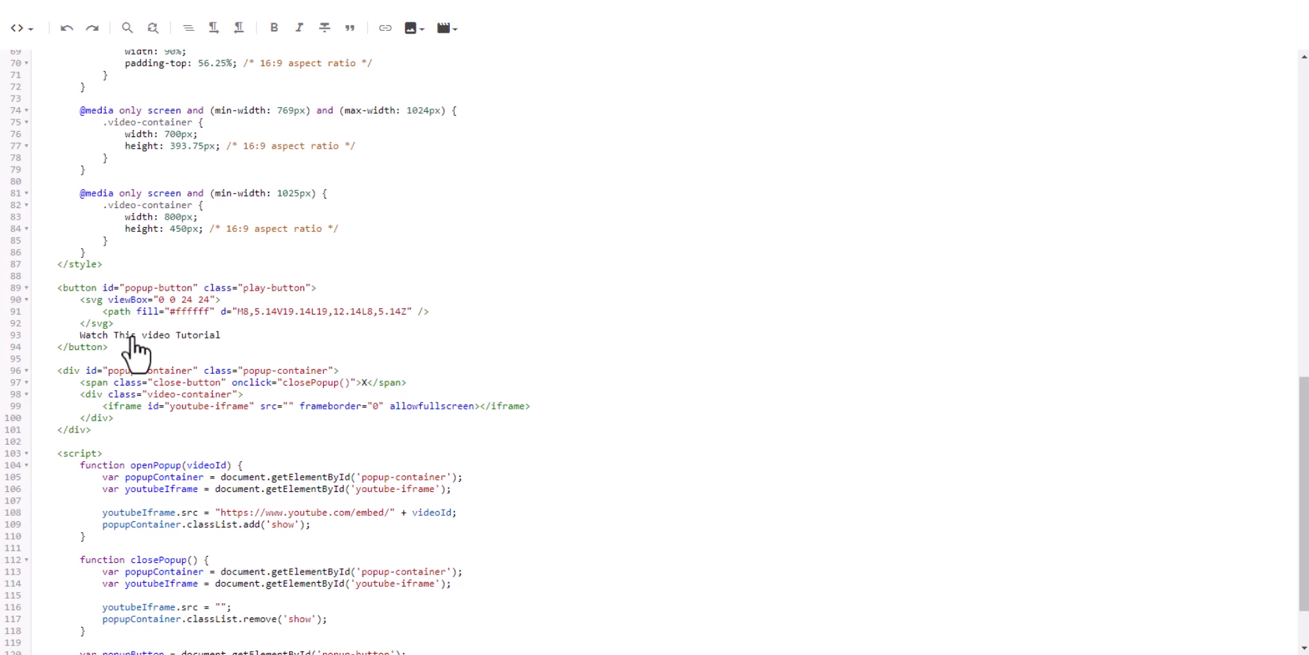
pyautogui.click(1268, 68)
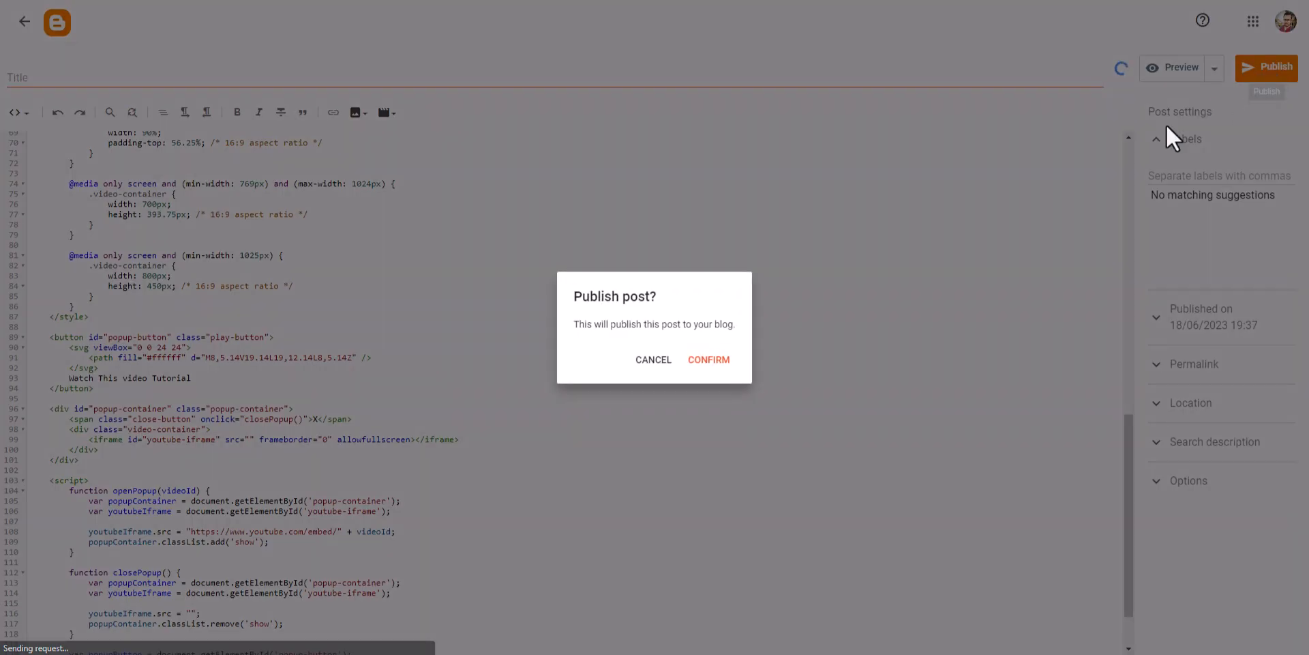
# Confirm publishing, then play and close the video from the post's tutorial button.
pyautogui.click(708, 359)
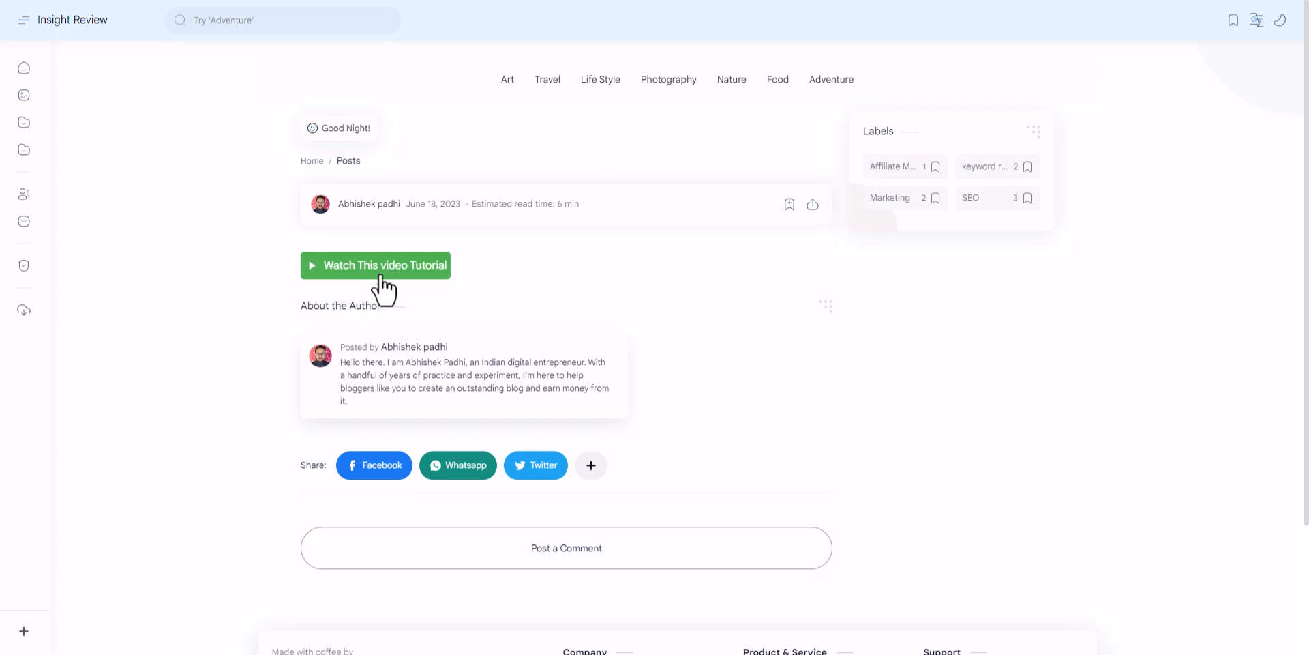
pyautogui.click(375, 265)
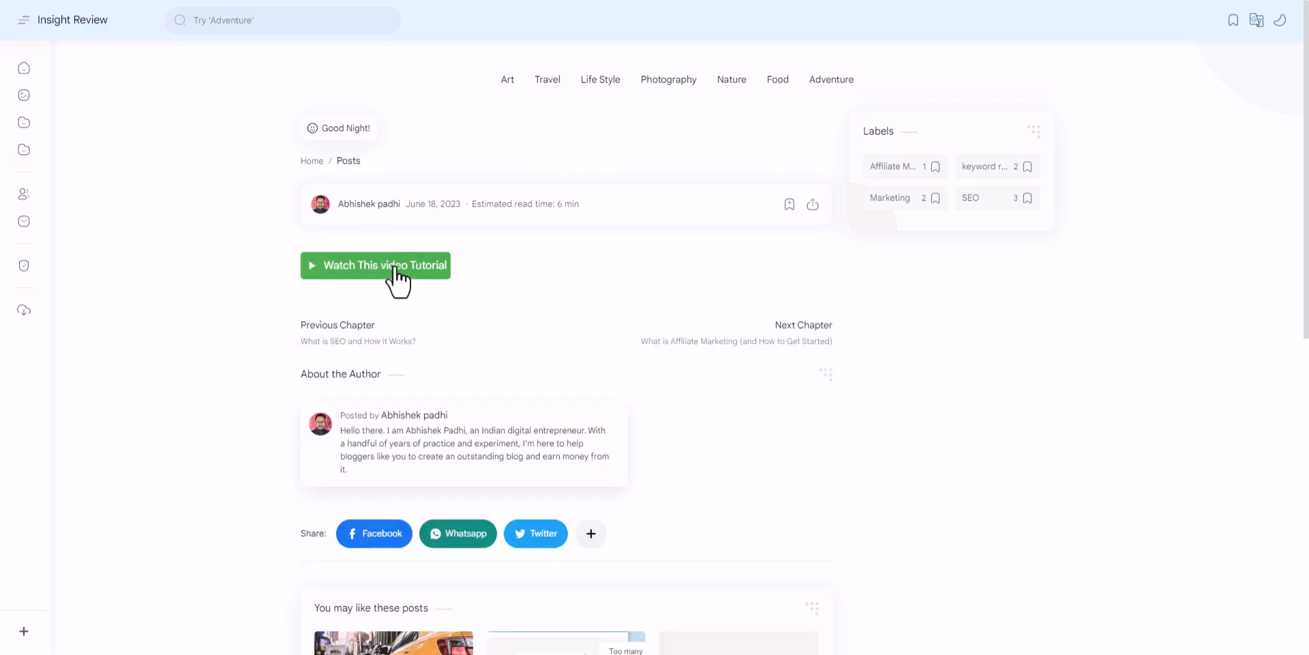
pyautogui.click(375, 266)
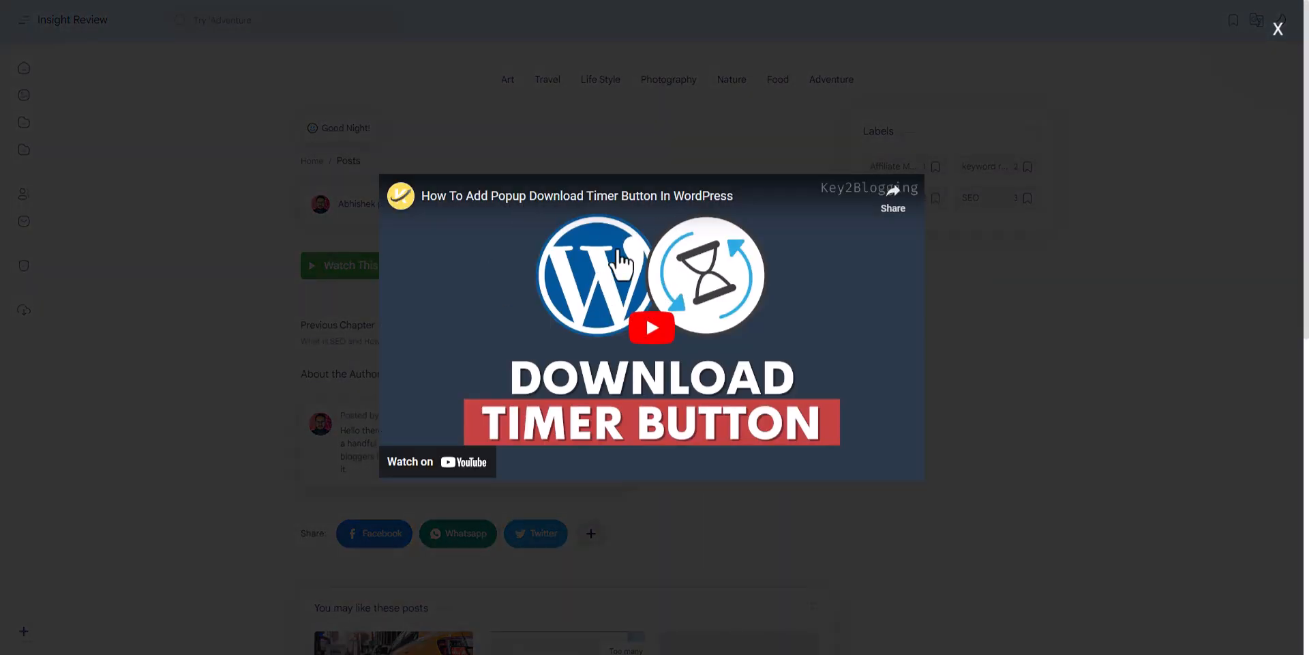
pyautogui.moveTo(651, 328)
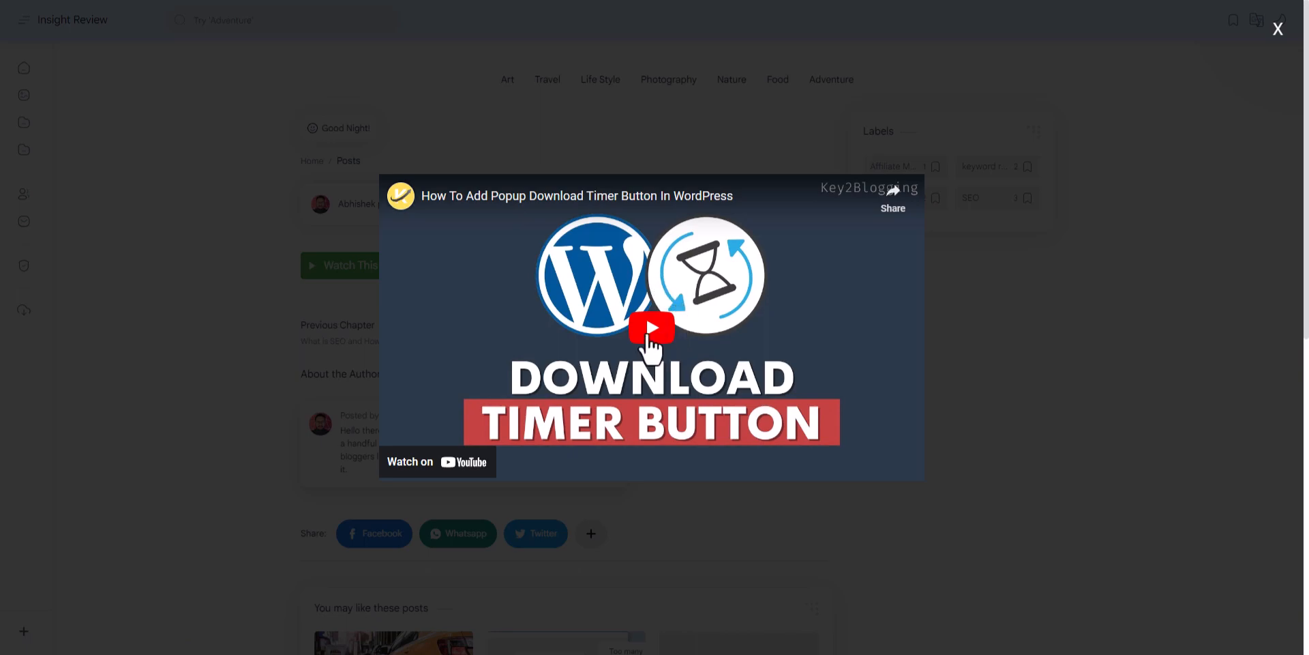
pyautogui.click(651, 327)
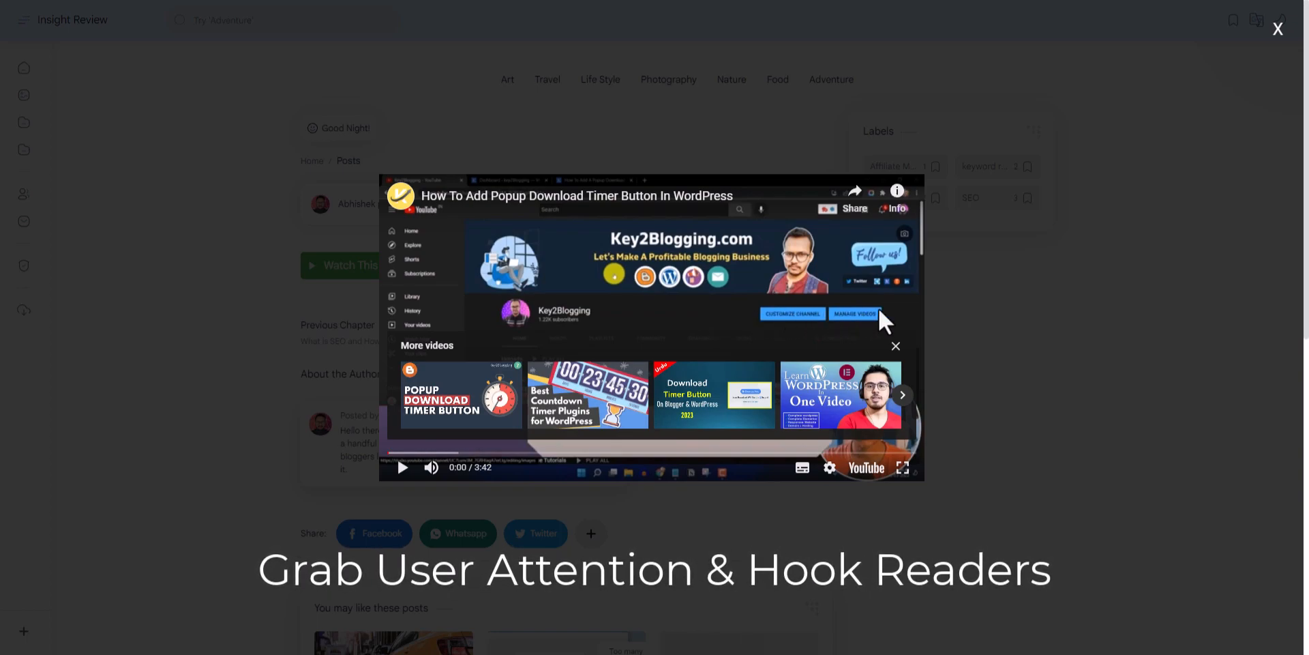
pyautogui.moveTo(1217, 146)
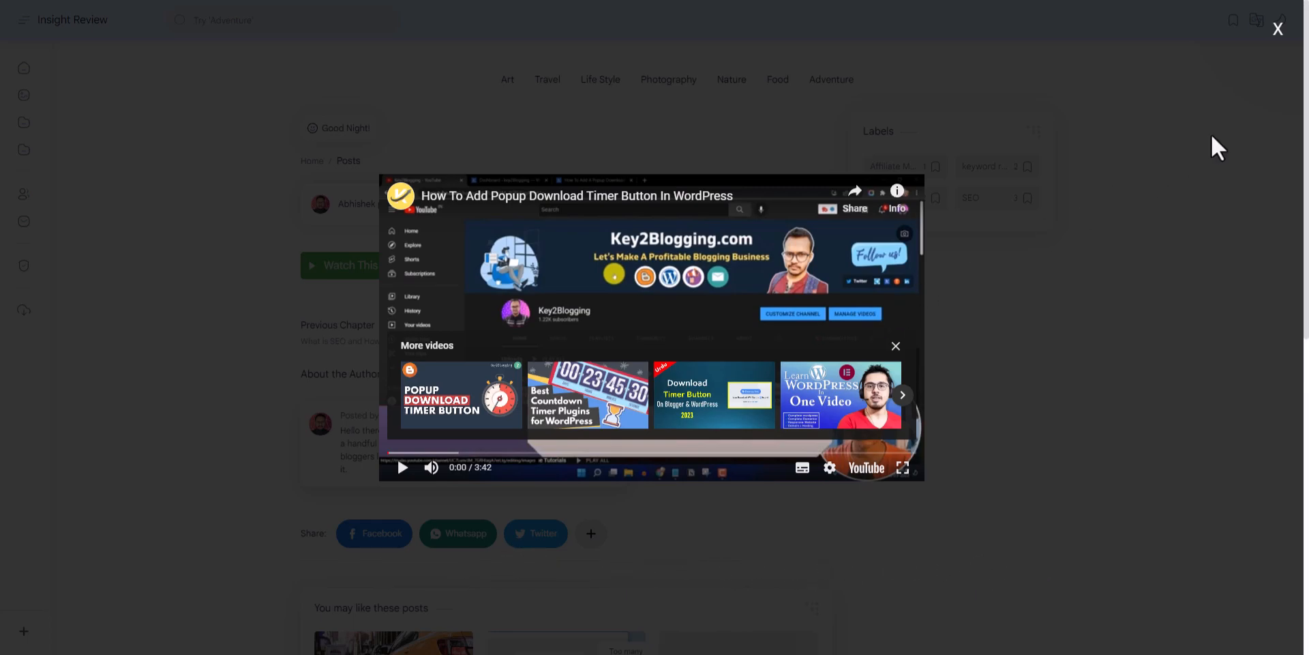
pyautogui.click(1276, 27)
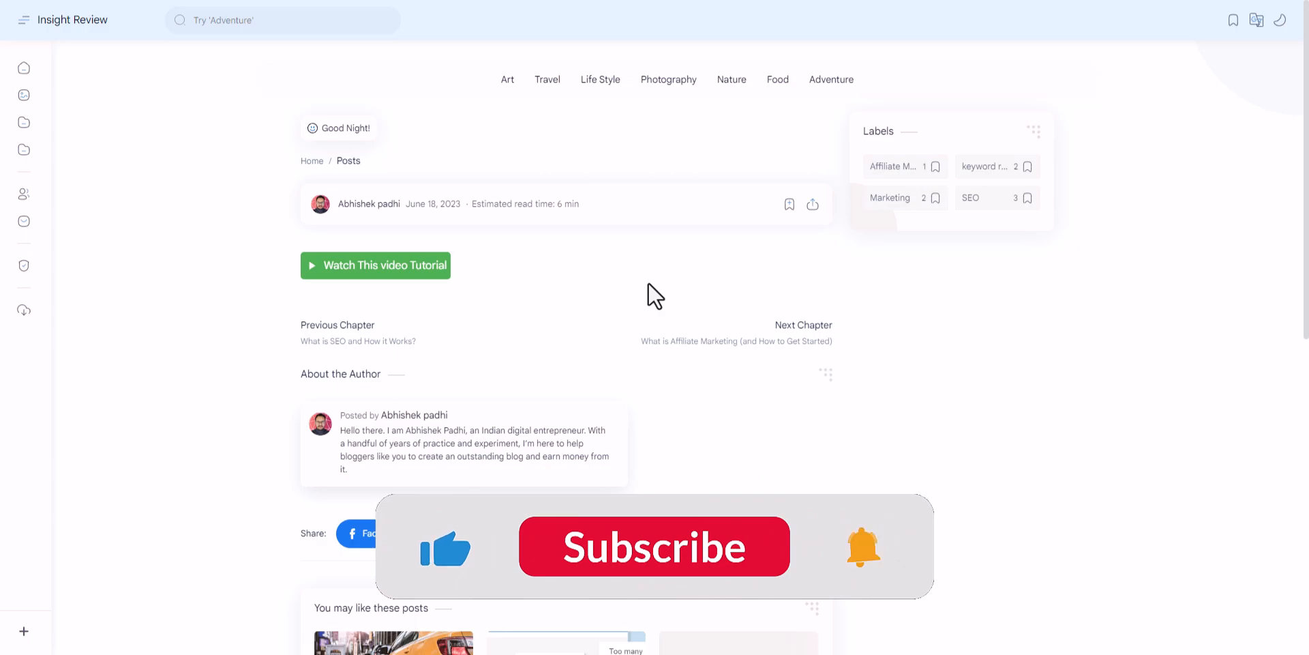
pyautogui.click(654, 547)
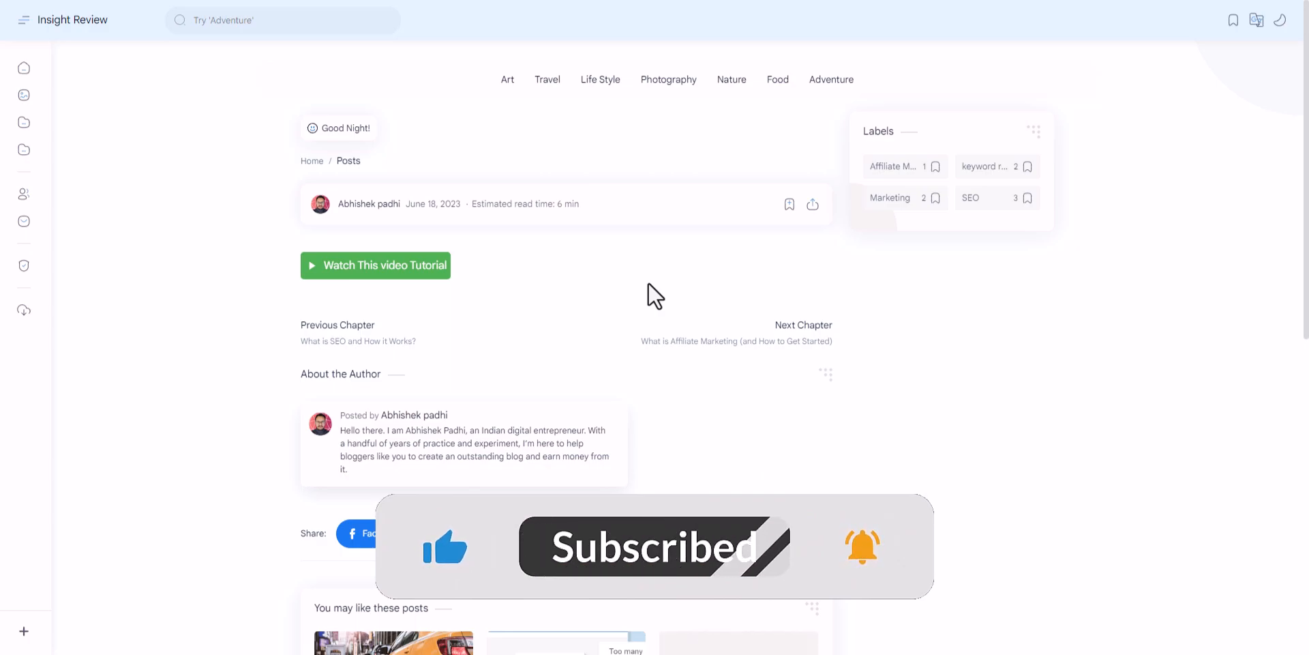